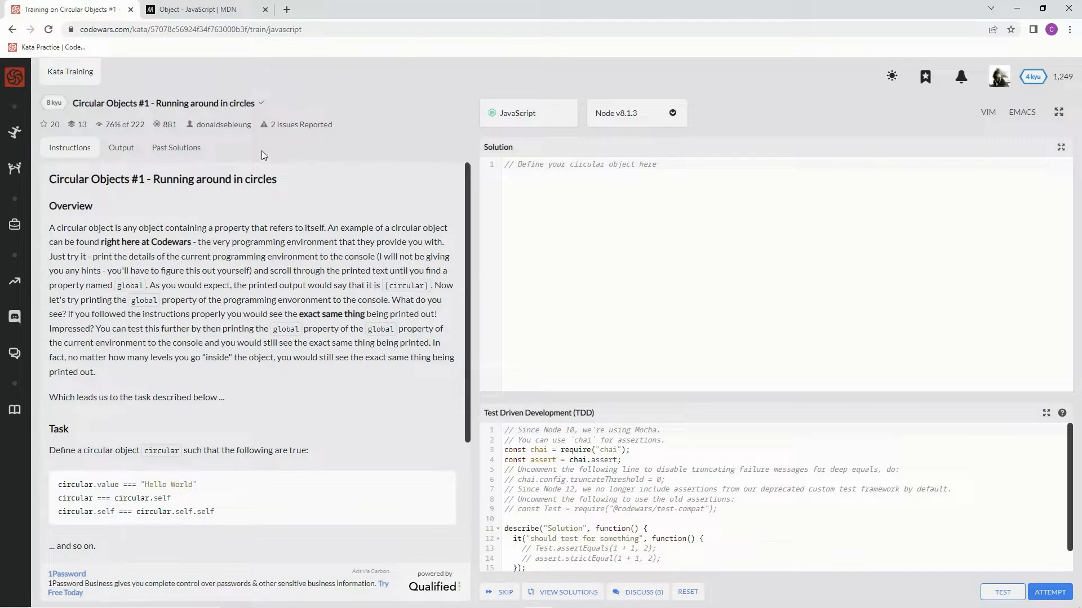
mouse_move(116, 139)
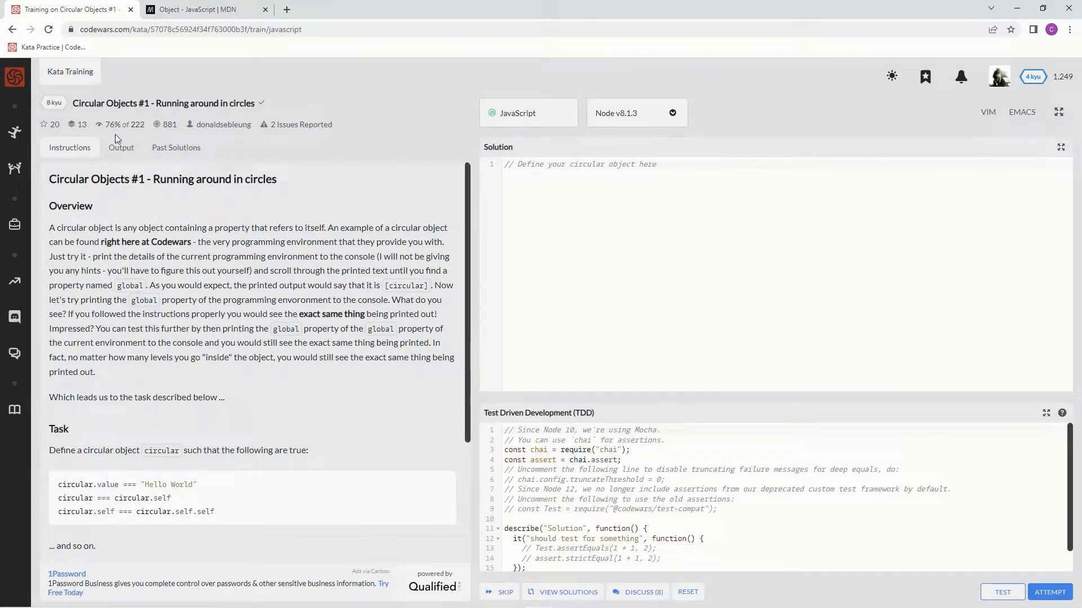
mouse_move(227, 137)
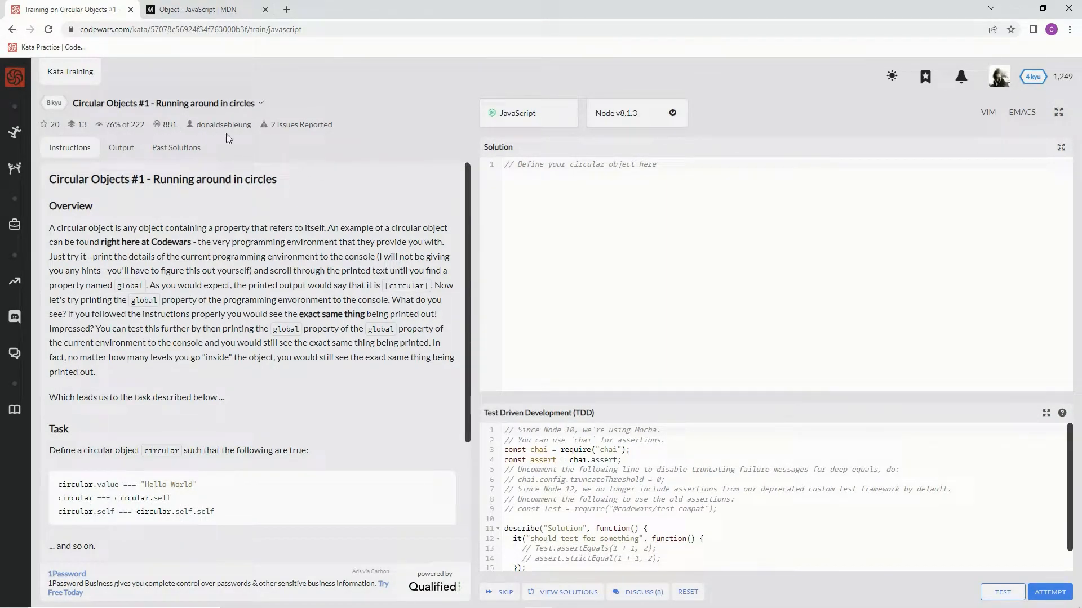
- Consult the JavaScript Object reference page, then return to the kata's coding page
scroll("down", 3)
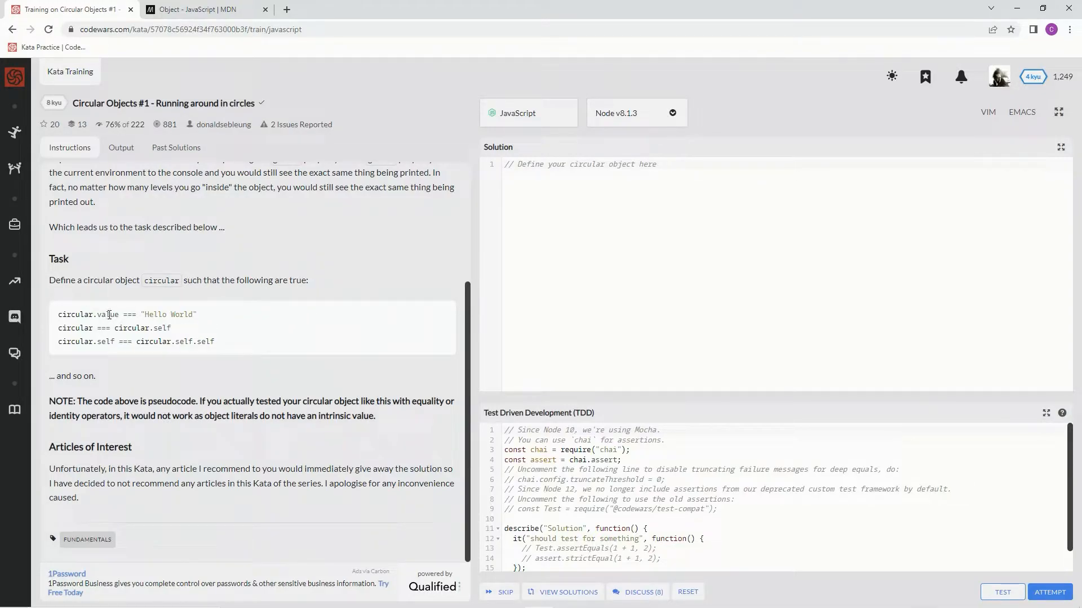
mouse_move(182, 317)
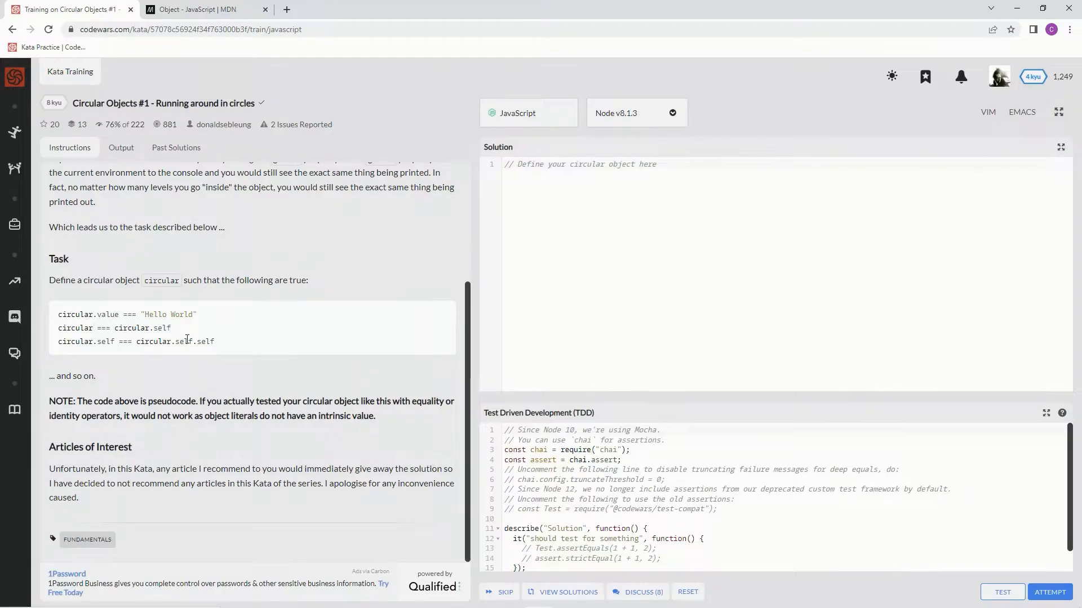
mouse_move(442, 412)
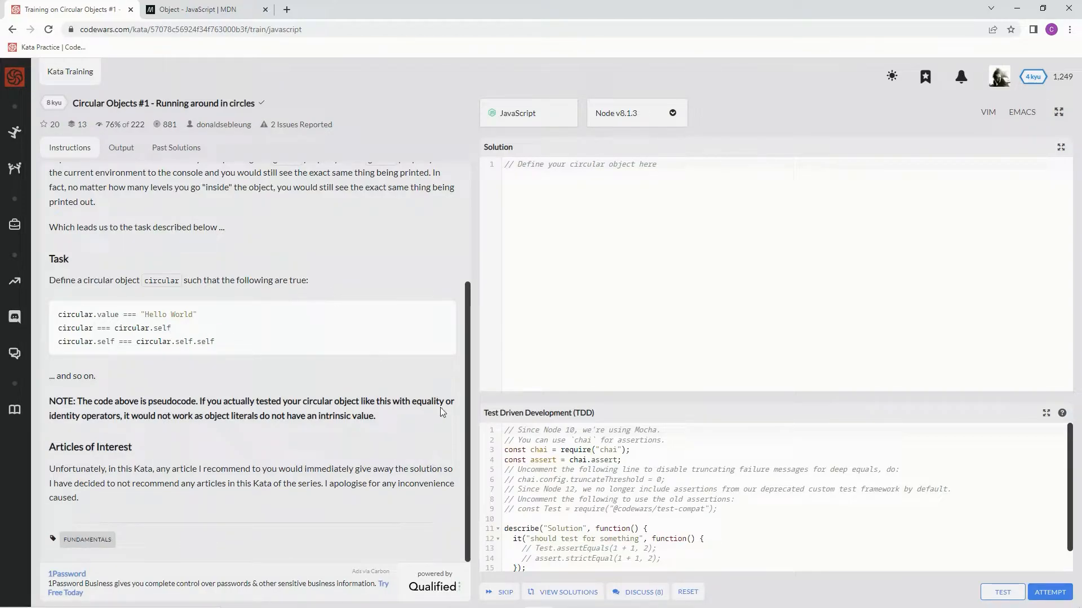
mouse_move(150, 296)
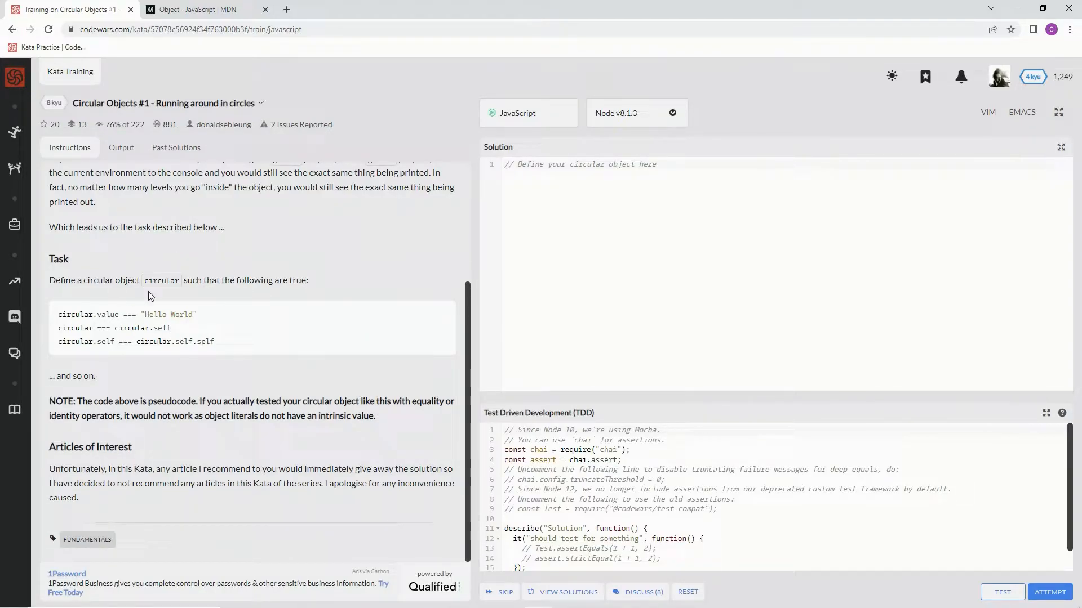
left_click(201, 9)
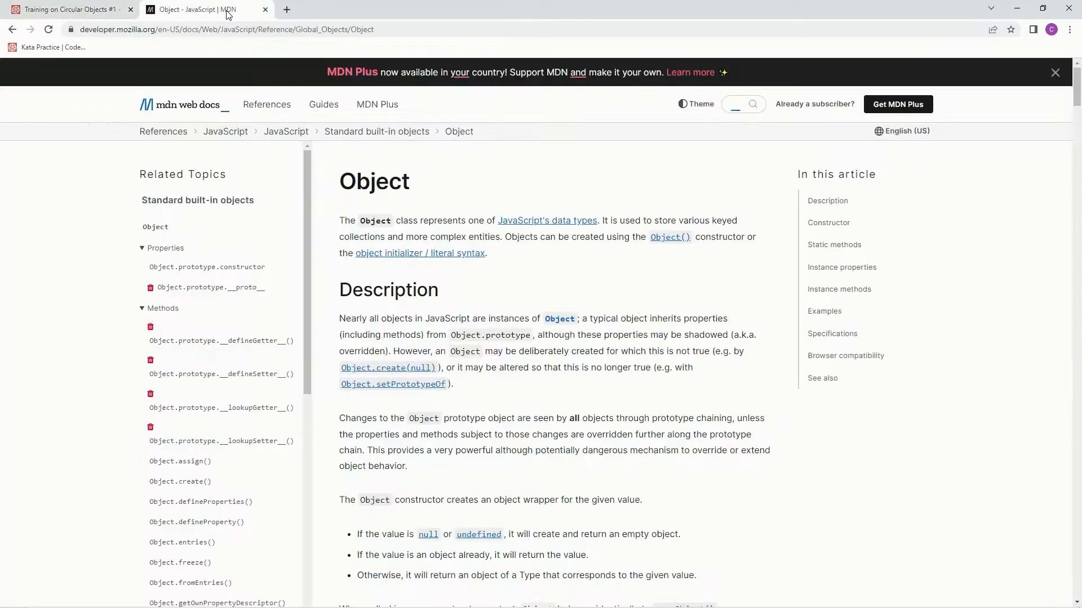
scroll("down", 3)
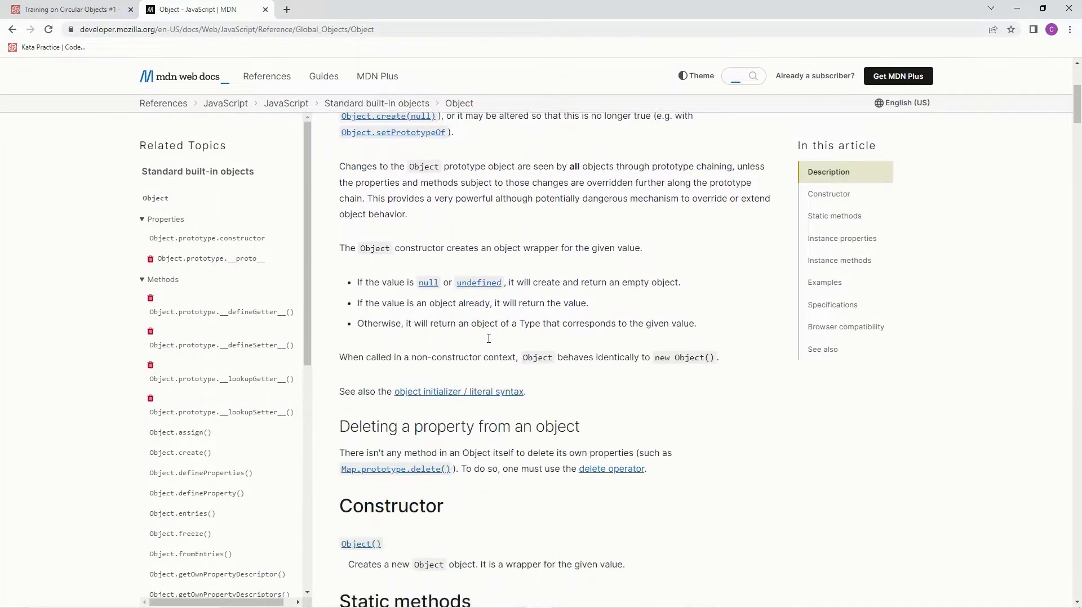
left_click(69, 9)
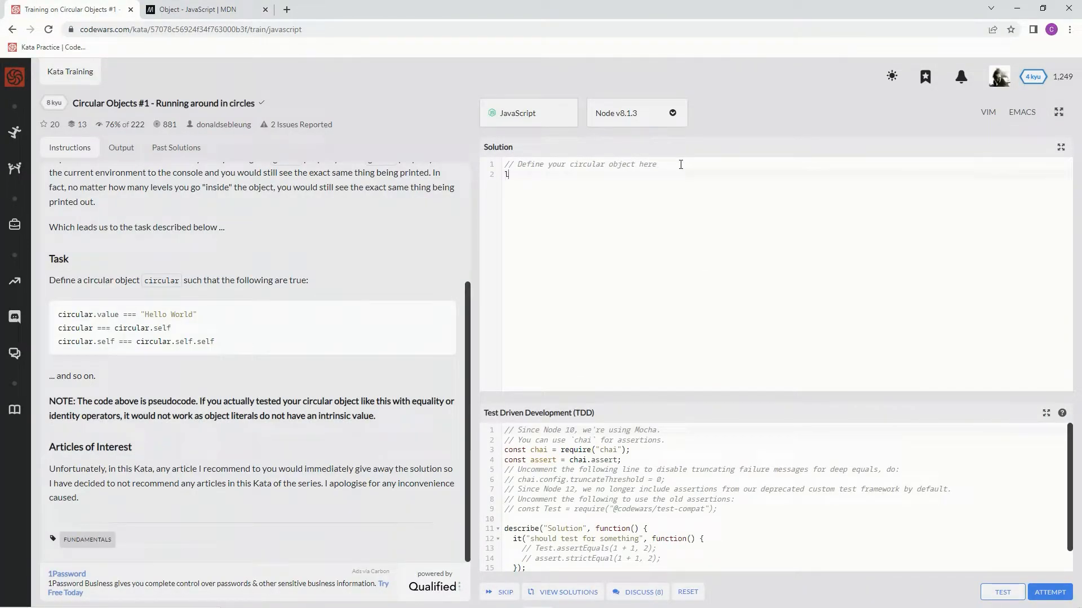
- Declare let circular = {value: 'Hello World'} in the solution and run the attempt
type("et circ")
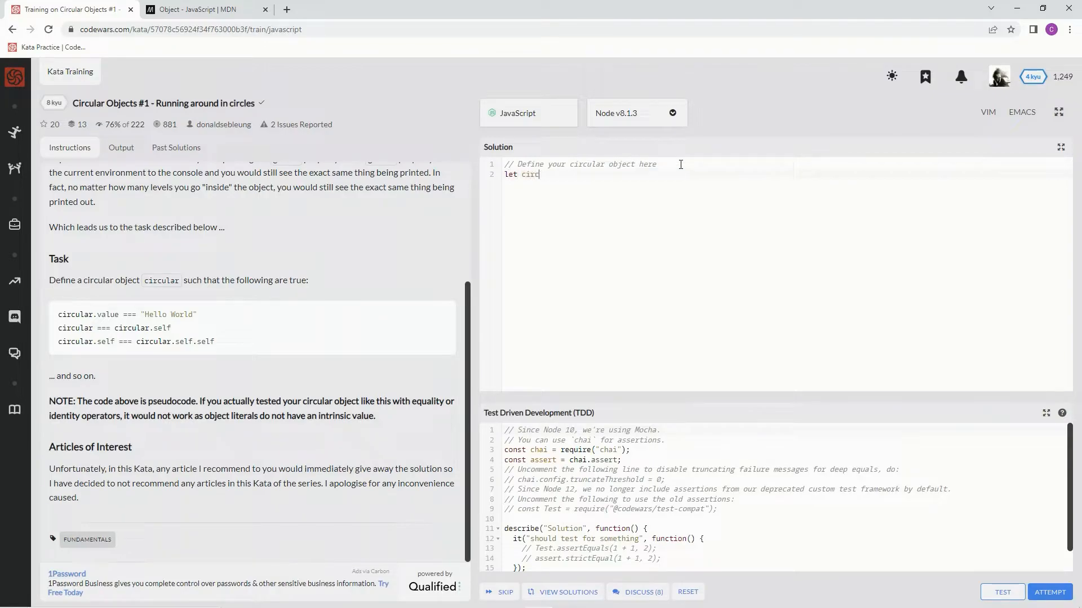
type("ular")
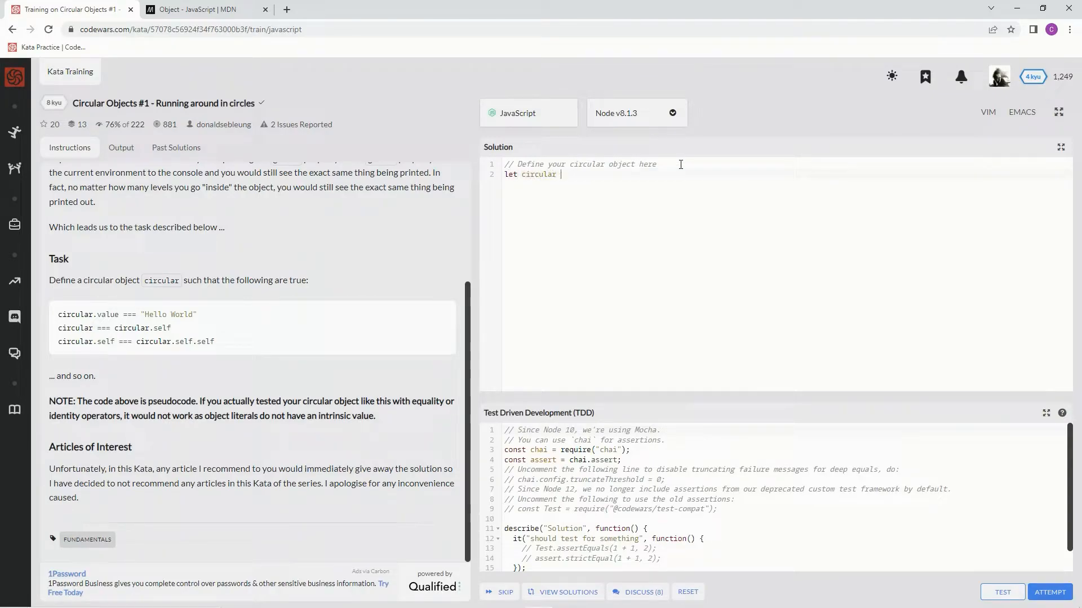
type("=")
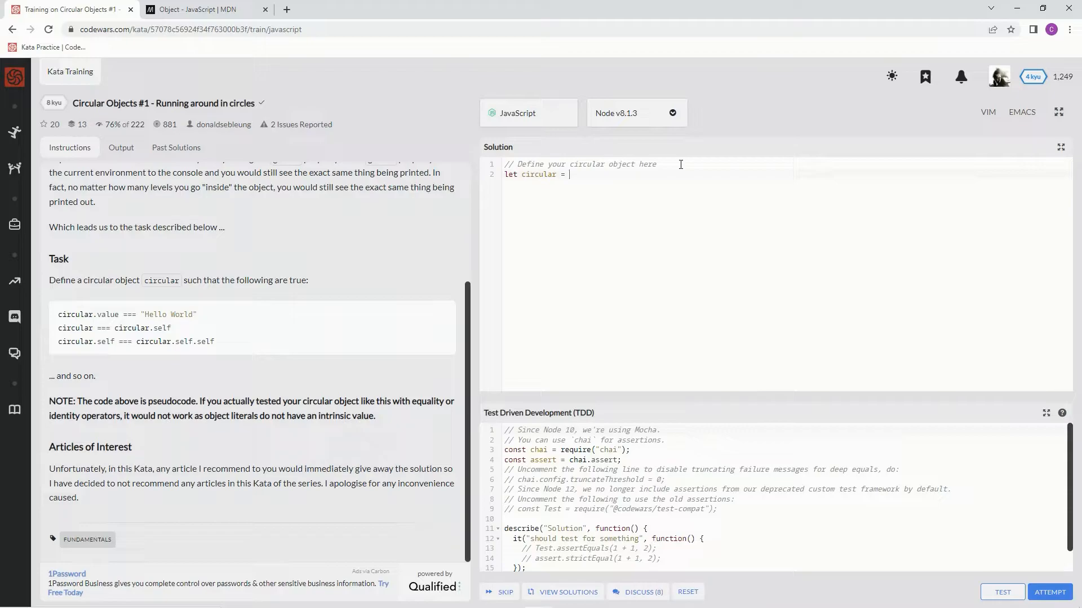
type("{value}")
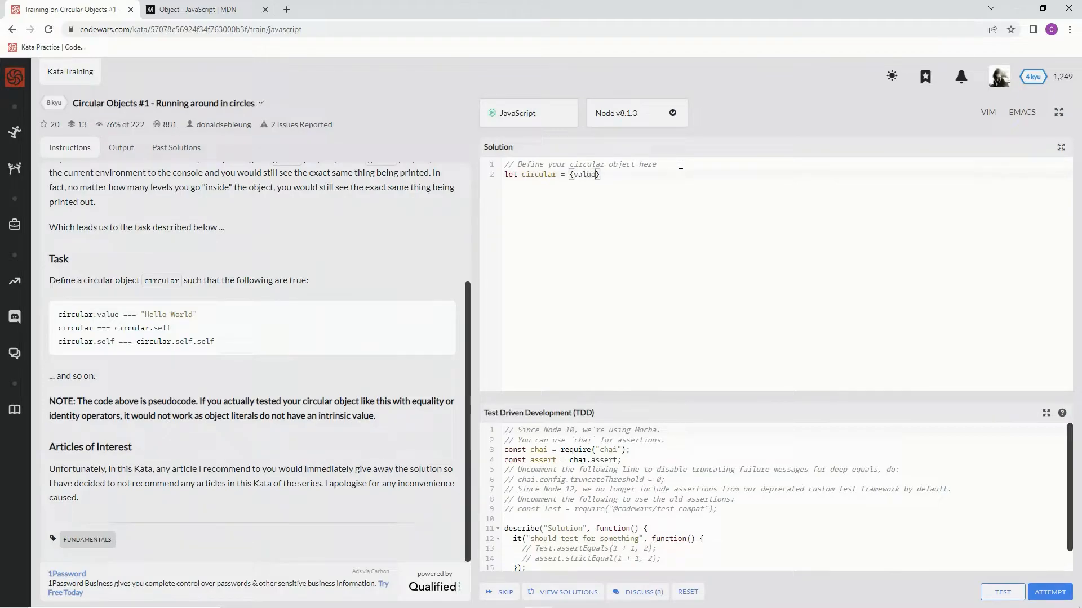
type(":")
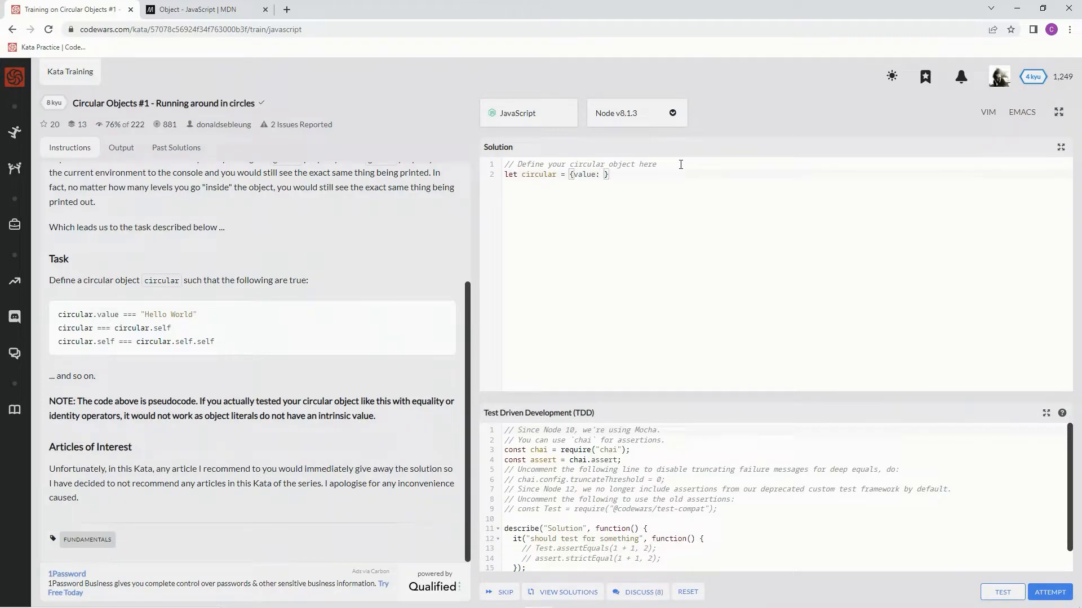
type("'Hello World")
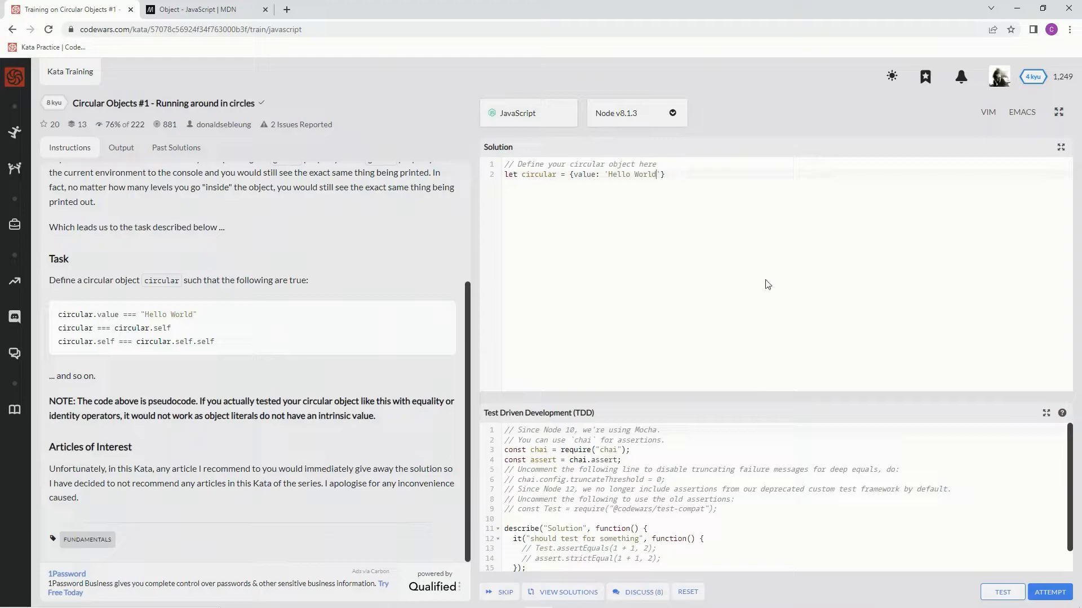
left_click(1049, 592)
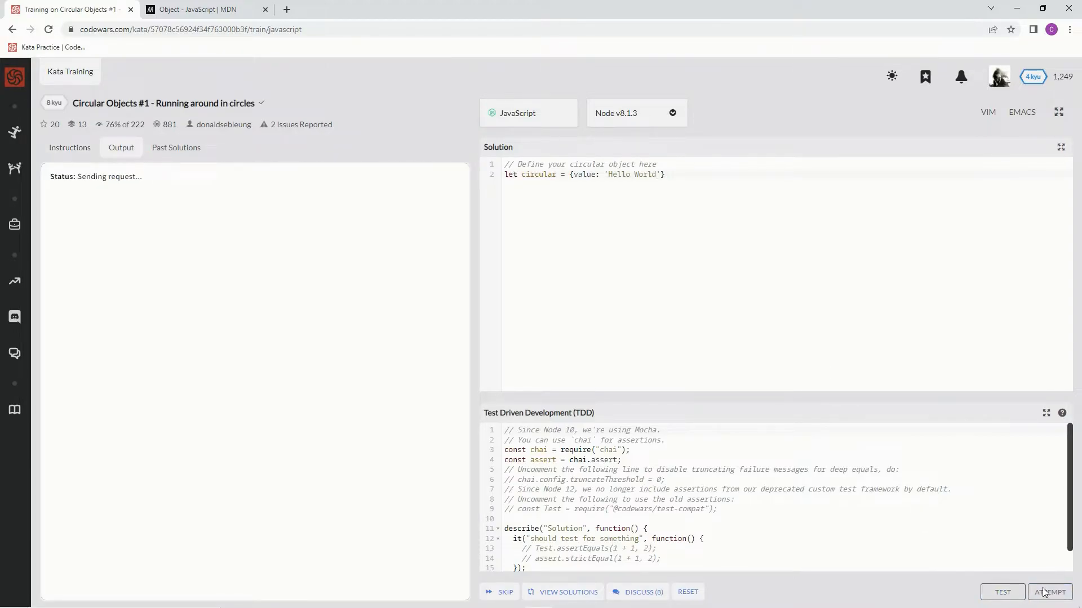
- Review the results (value test passes, TypeError fails the rest) and return to the instructions
left_click(1049, 591)
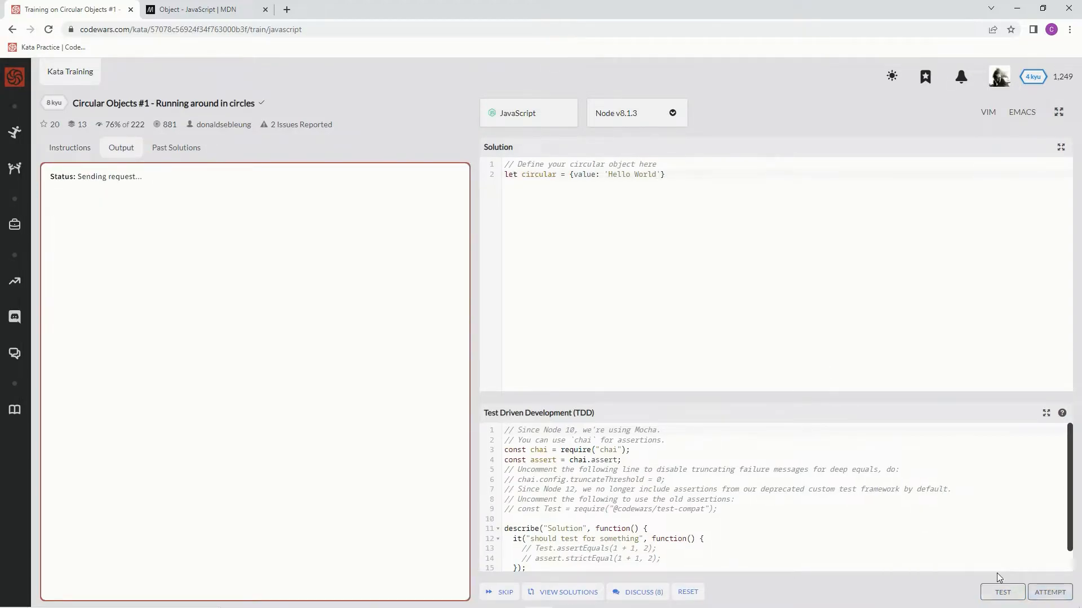
left_click(1002, 591)
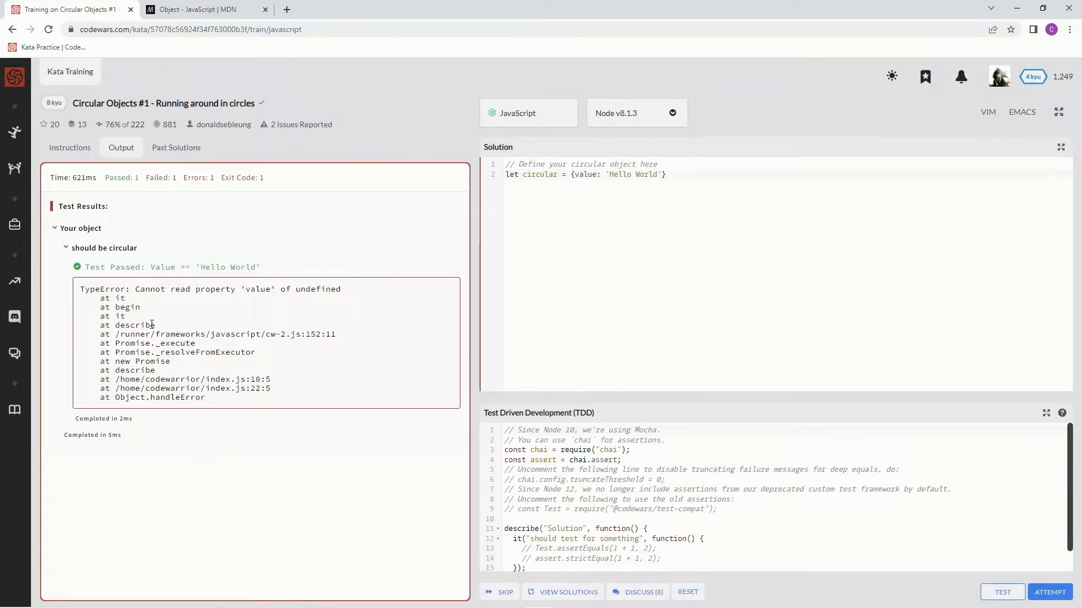
left_click(68, 146)
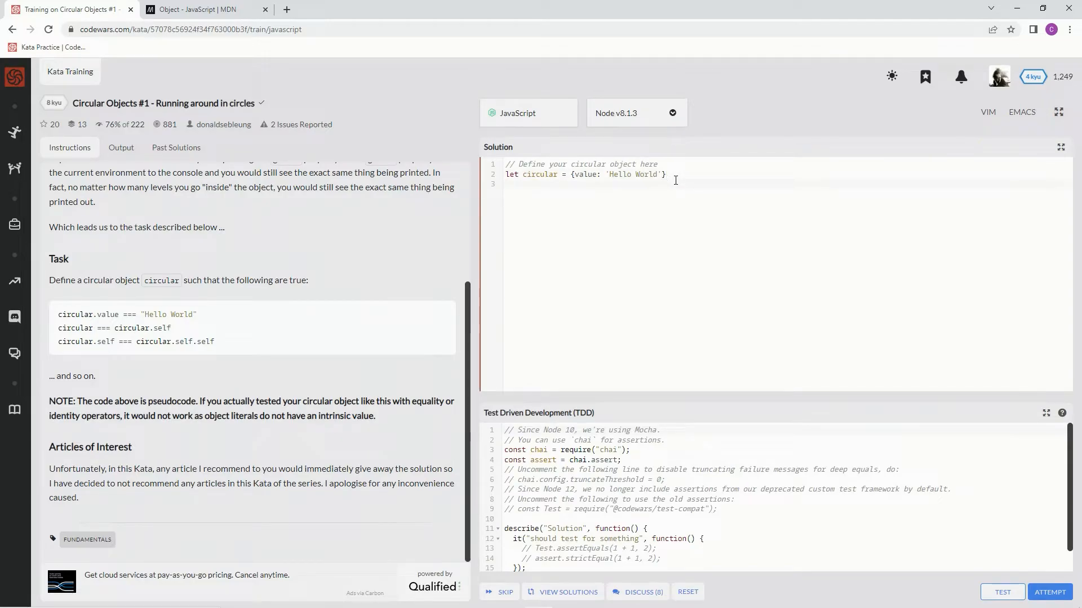
- Add the line circular.self = circular so the object references itself
type("circular.")
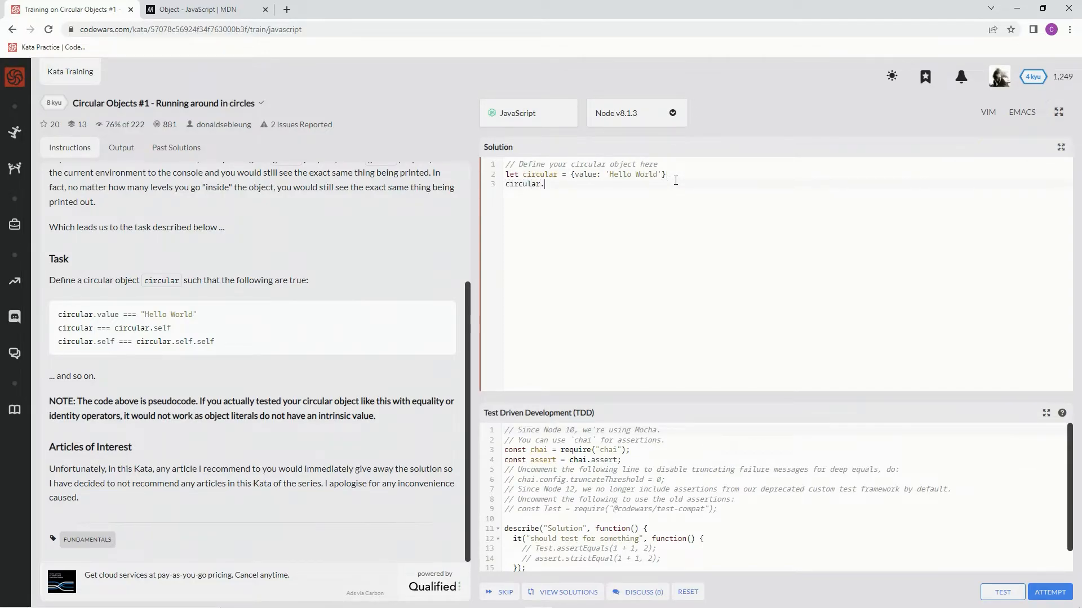
type("self = c")
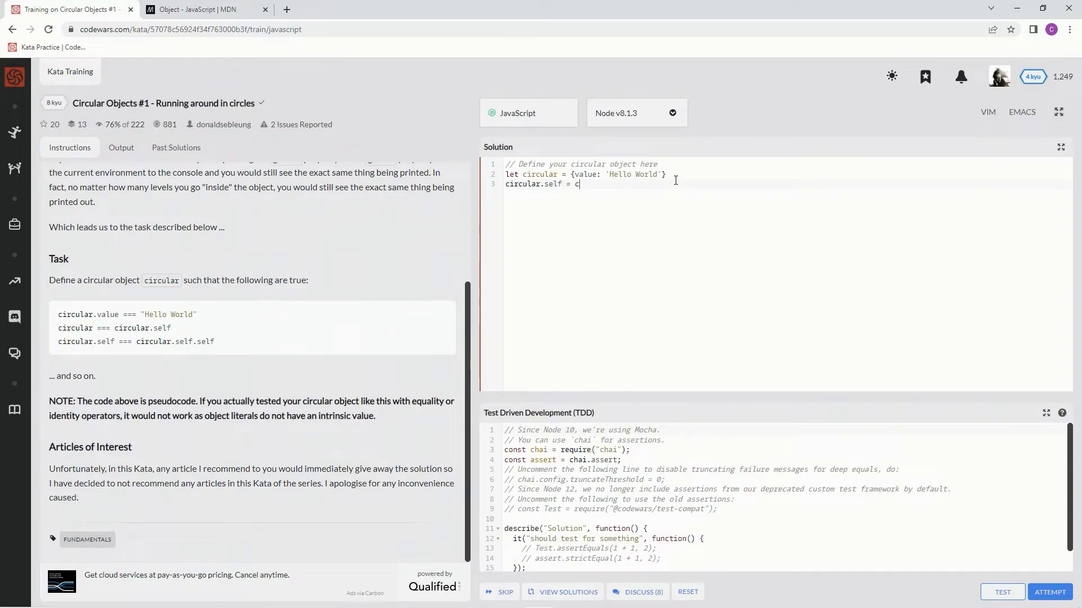
type("ircular")
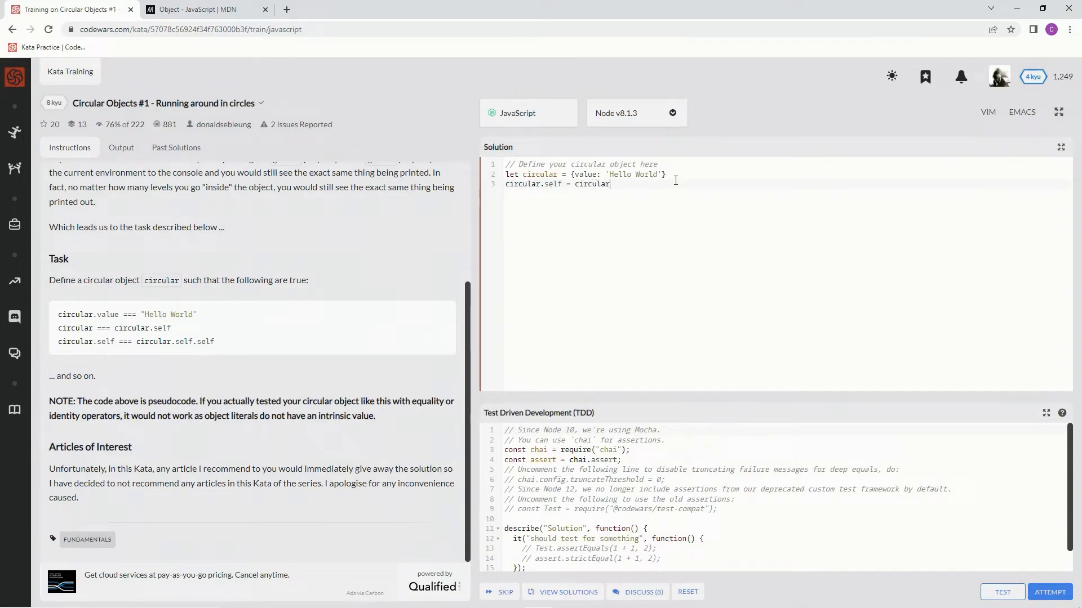
mouse_move(1003, 591)
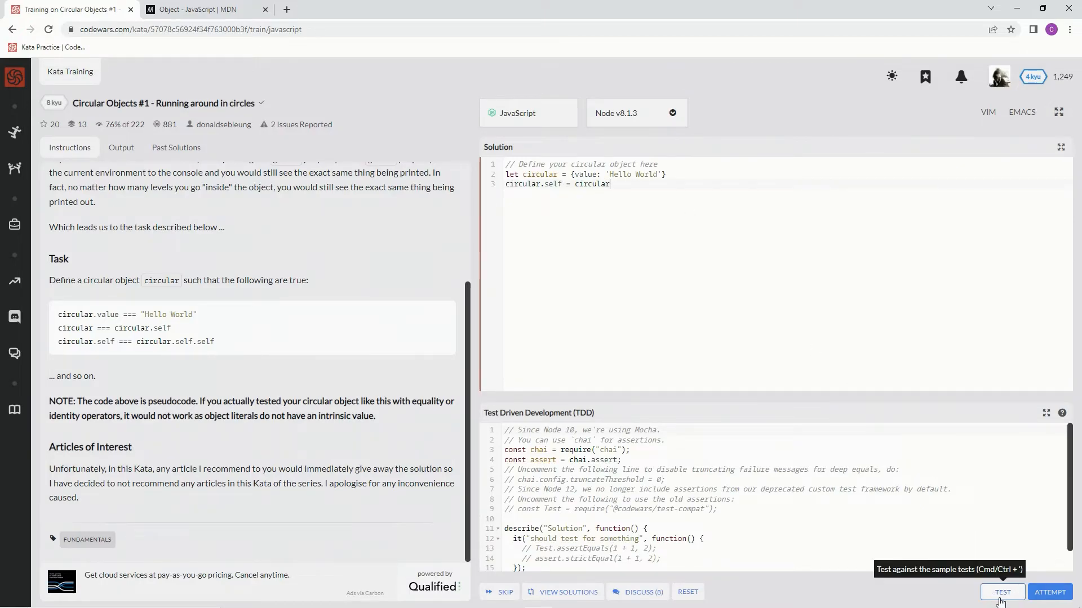
- Run the tests and the full attempt, pass all 8 assertions, and submit the solution
left_click(1002, 592)
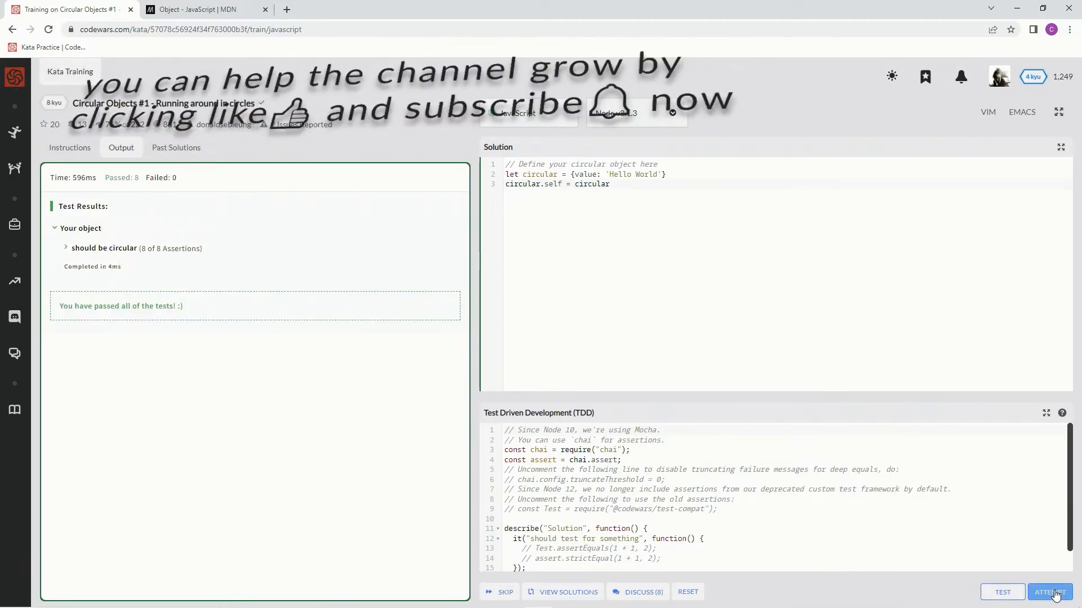
left_click(1049, 591)
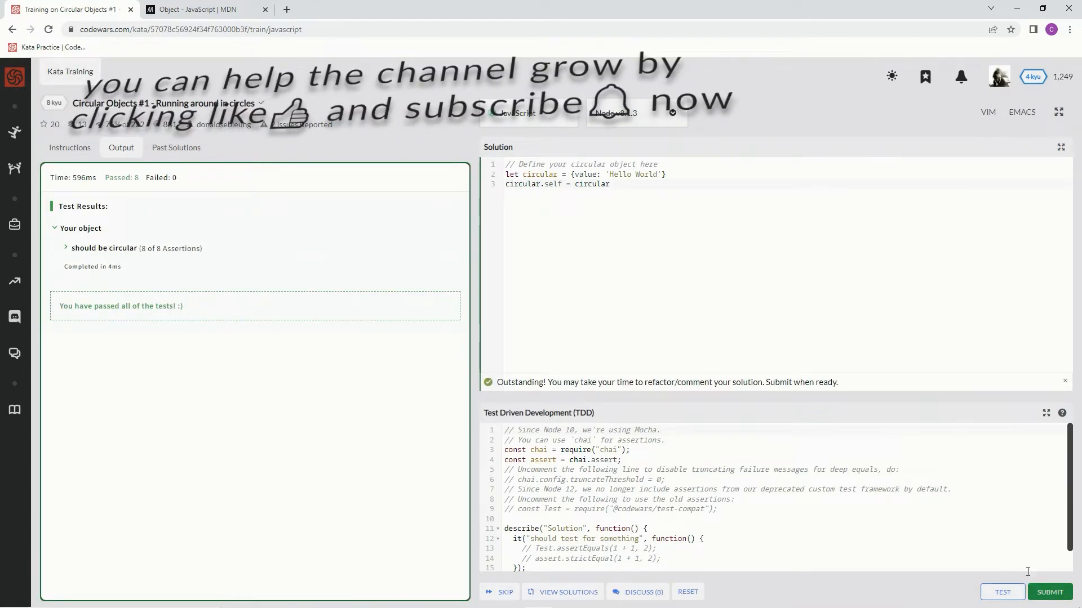
mouse_move(1049, 592)
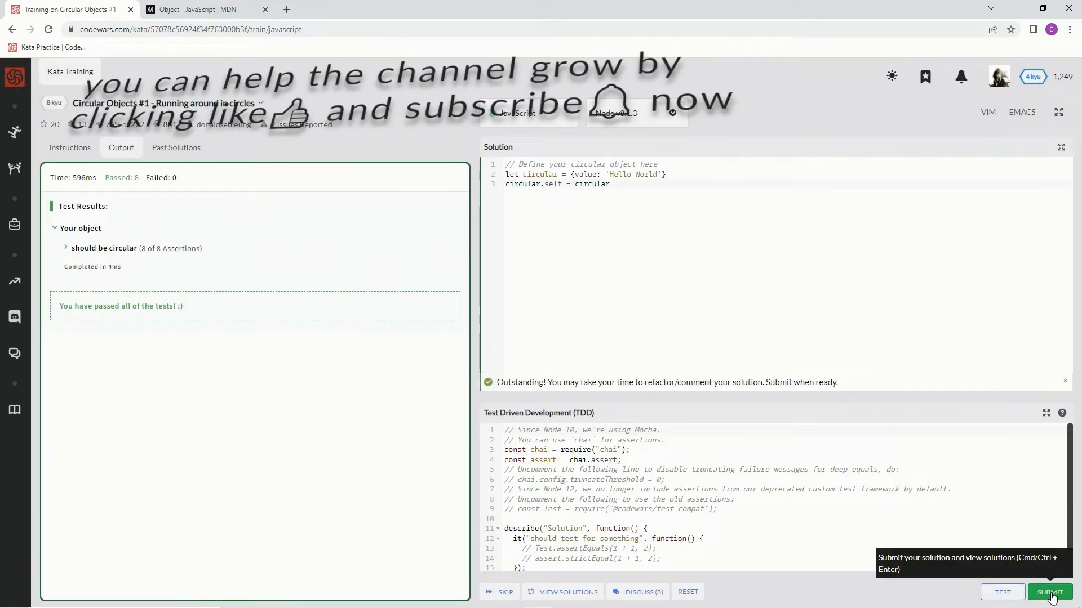
left_click(1049, 592)
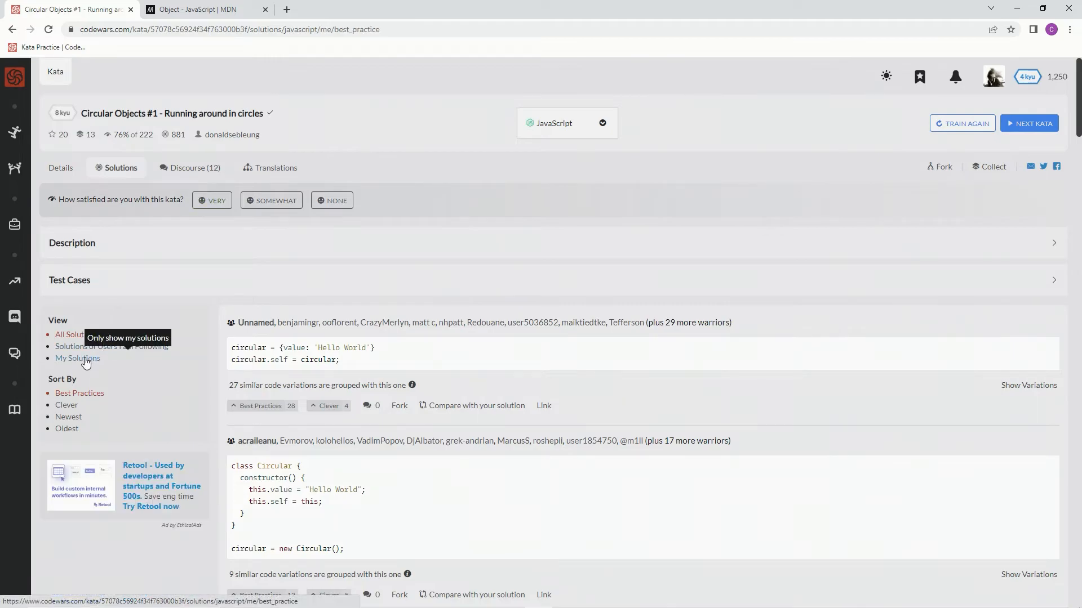
- View My Solutions, then All Solutions, and upvote the top solution as Best Practices (29)
left_click(78, 358)
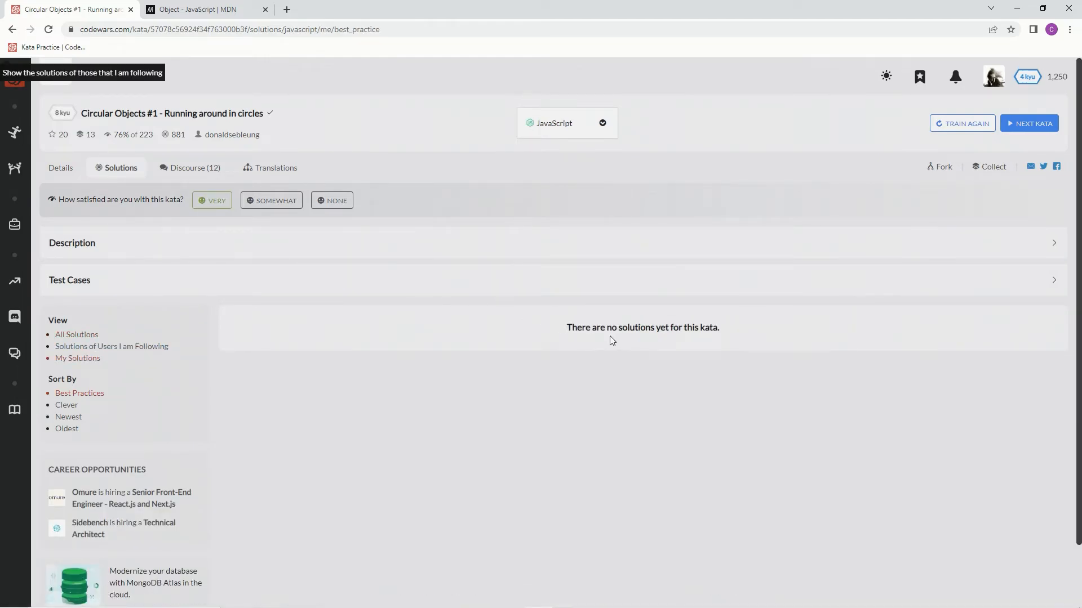
mouse_move(192, 331)
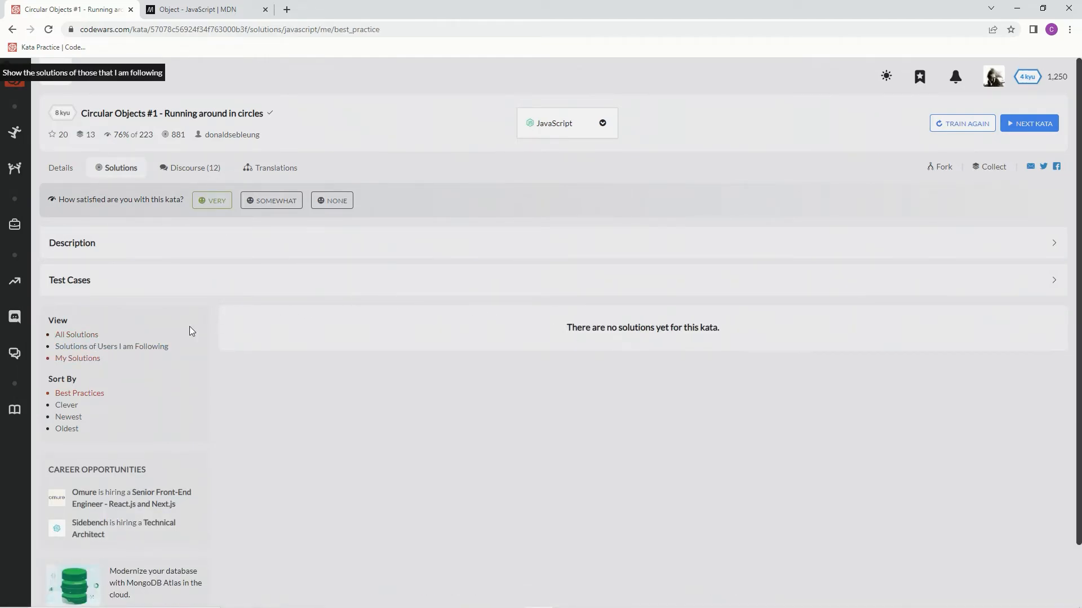
left_click(75, 335)
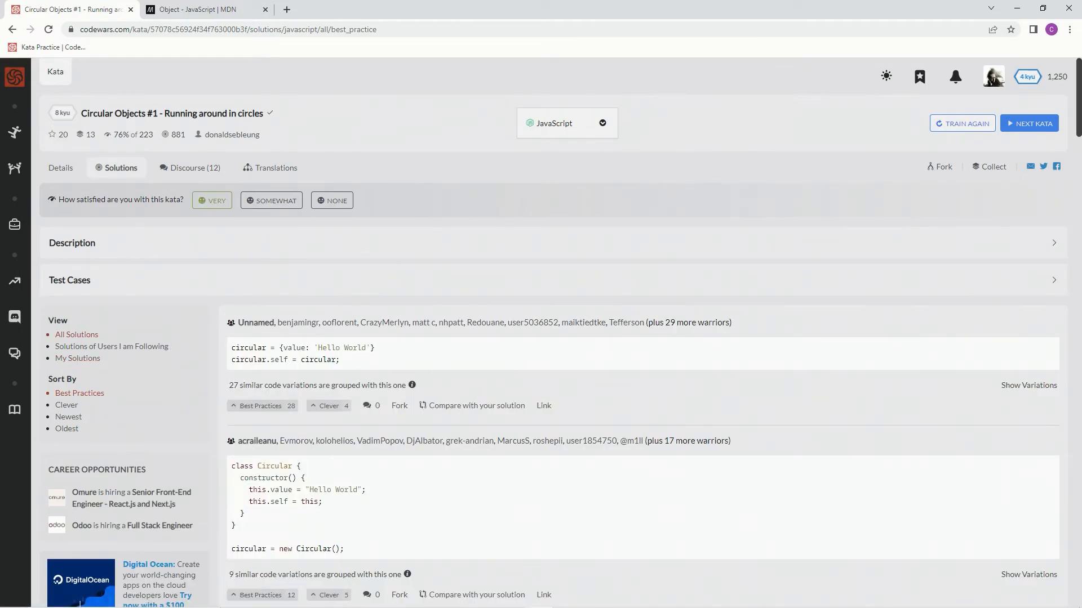
left_click(260, 406)
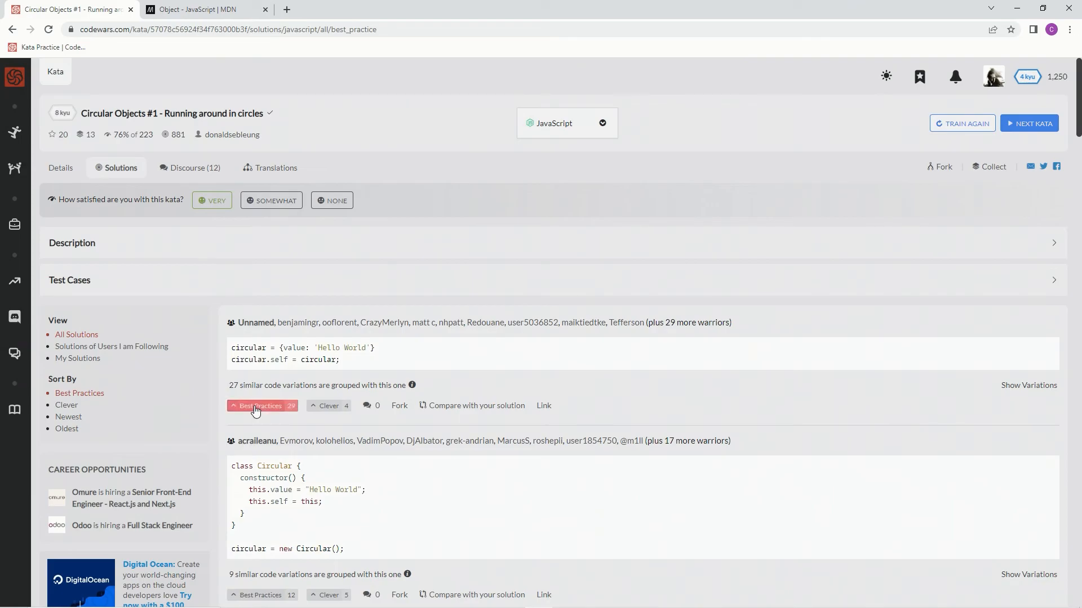